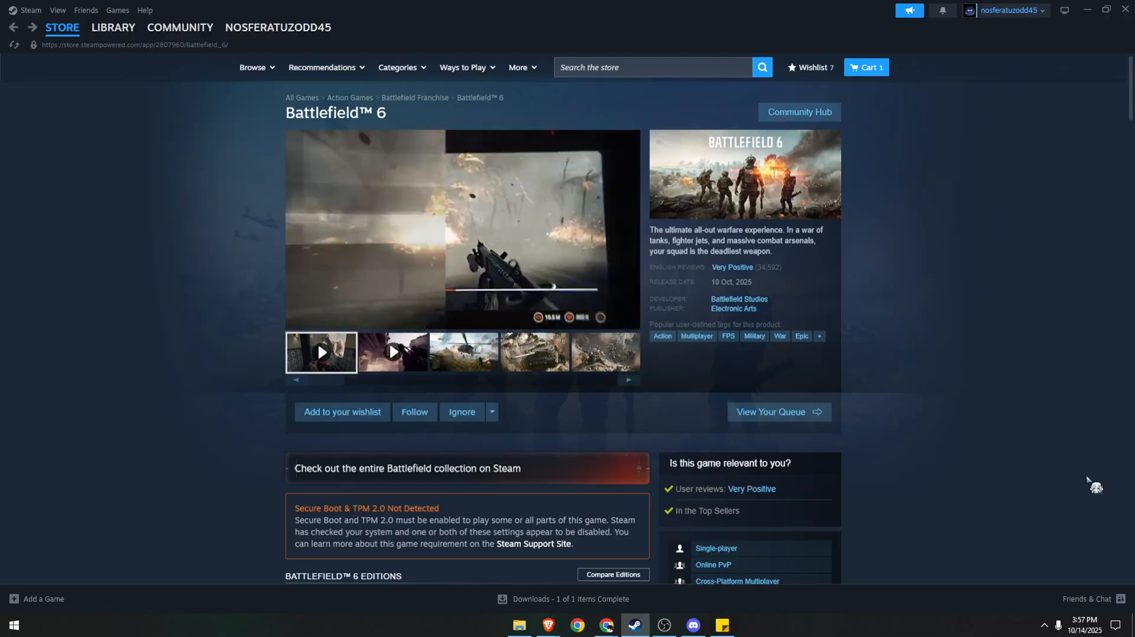
mouse_move(605, 625)
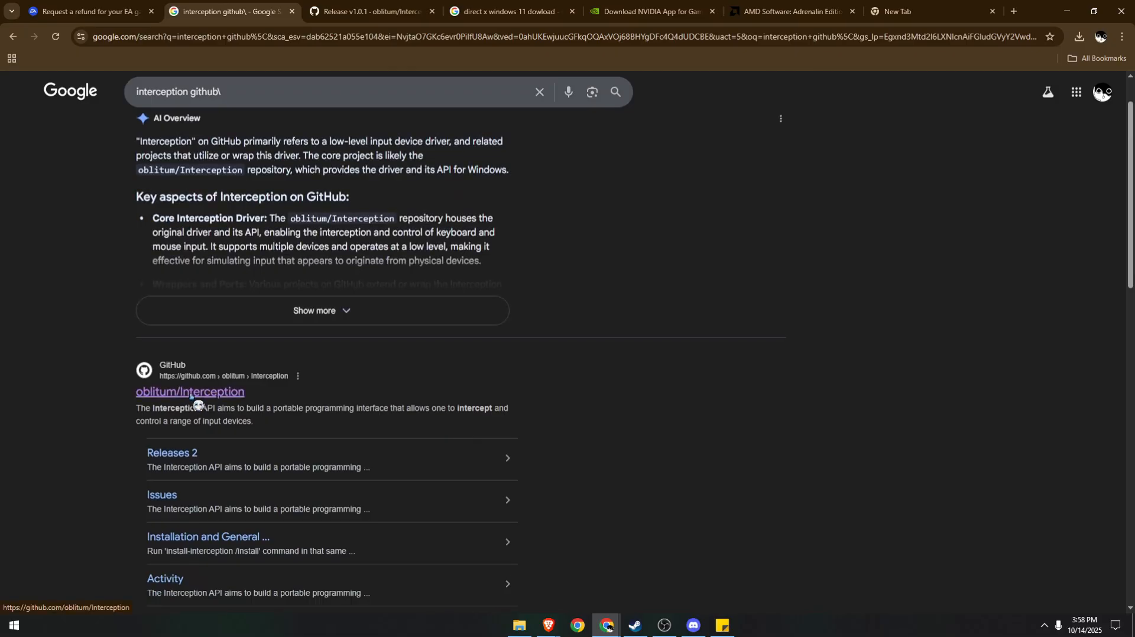
- Download Interception.zip from the oblitum/Interception v1.0.1 release assets
click(189, 391)
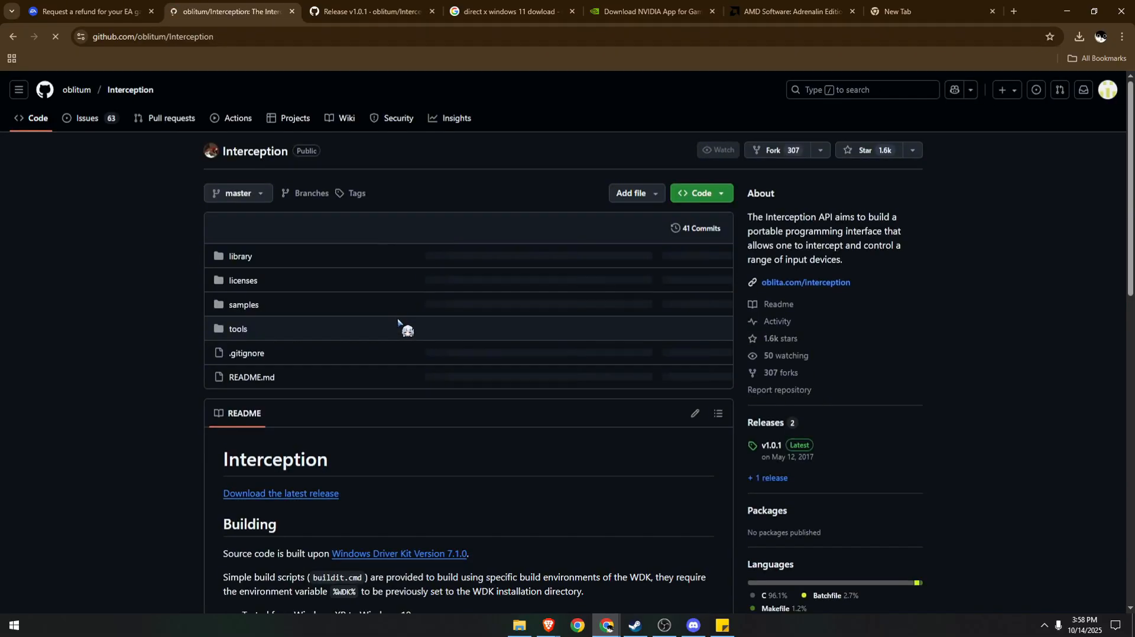
scroll(down, 3)
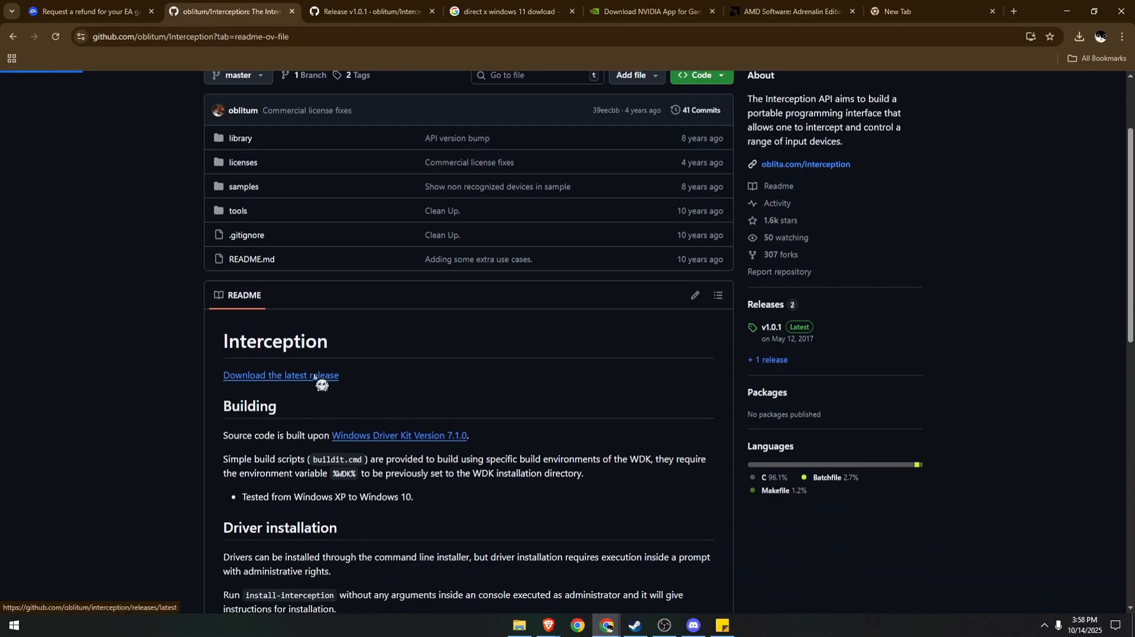
click(282, 374)
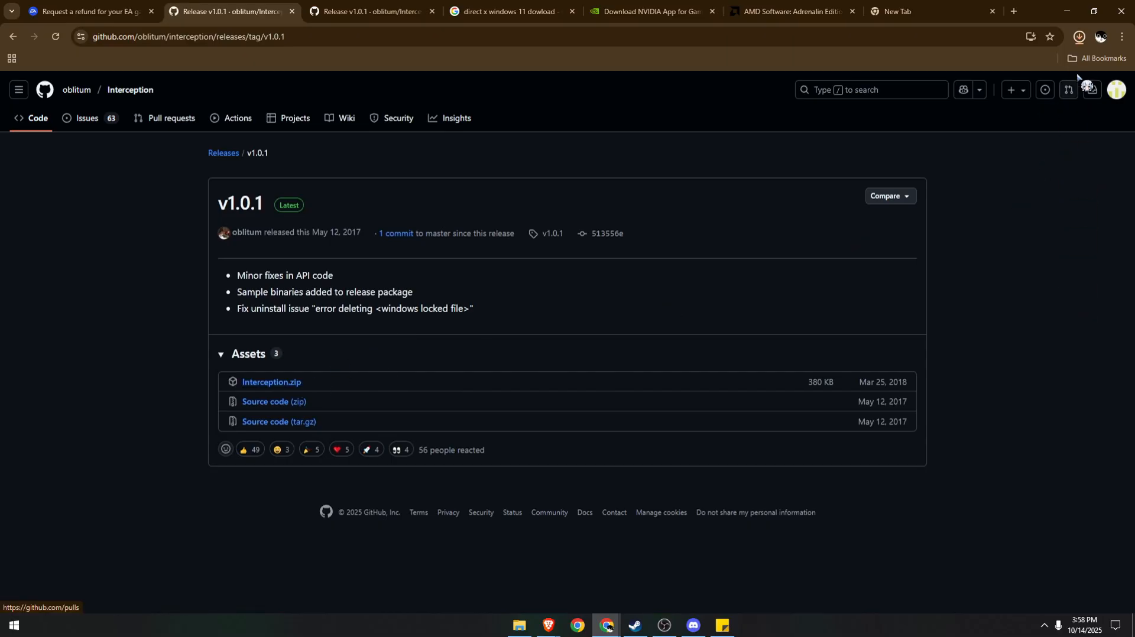
click(1078, 37)
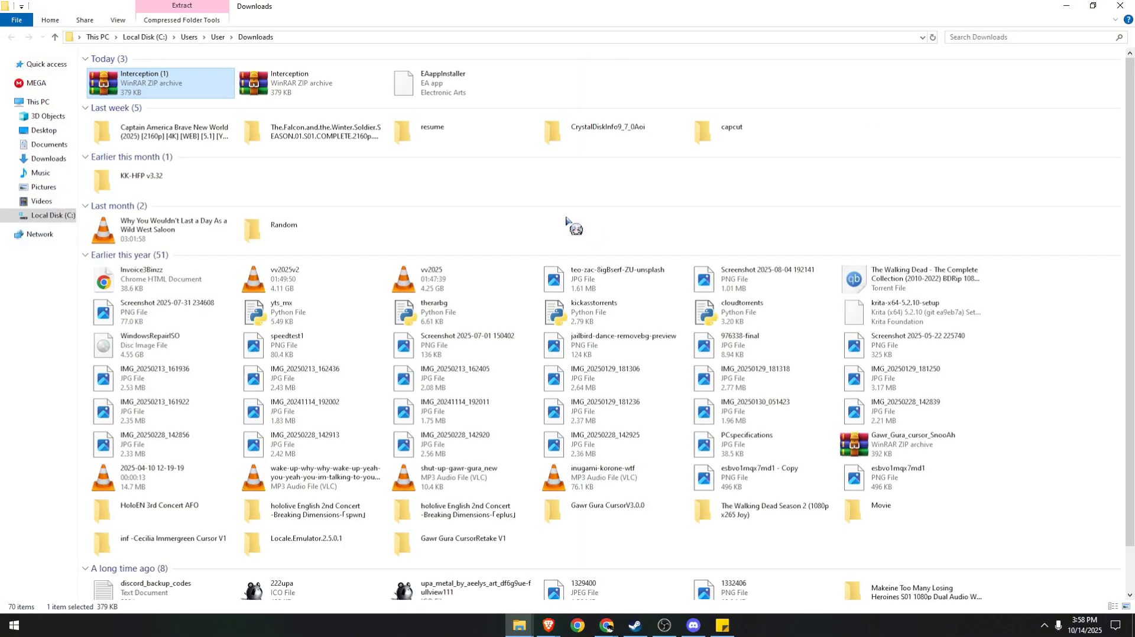
- Extract the downloaded Interception zip into a new 'Interception (1)' folder in Downloads
right_click(160, 81)
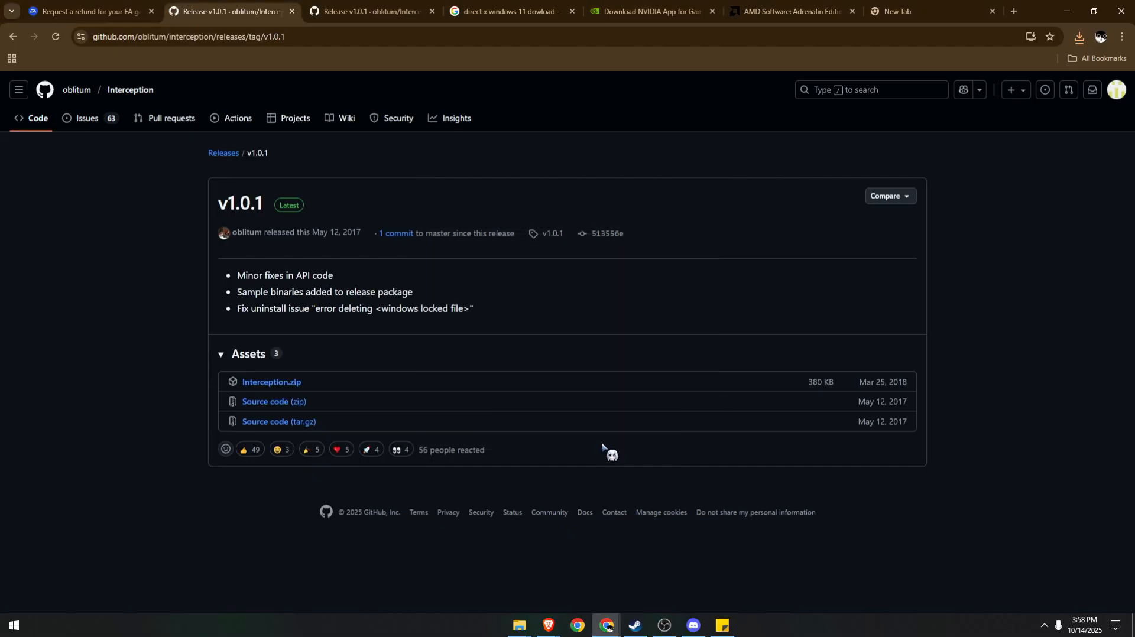
mouse_move(575, 362)
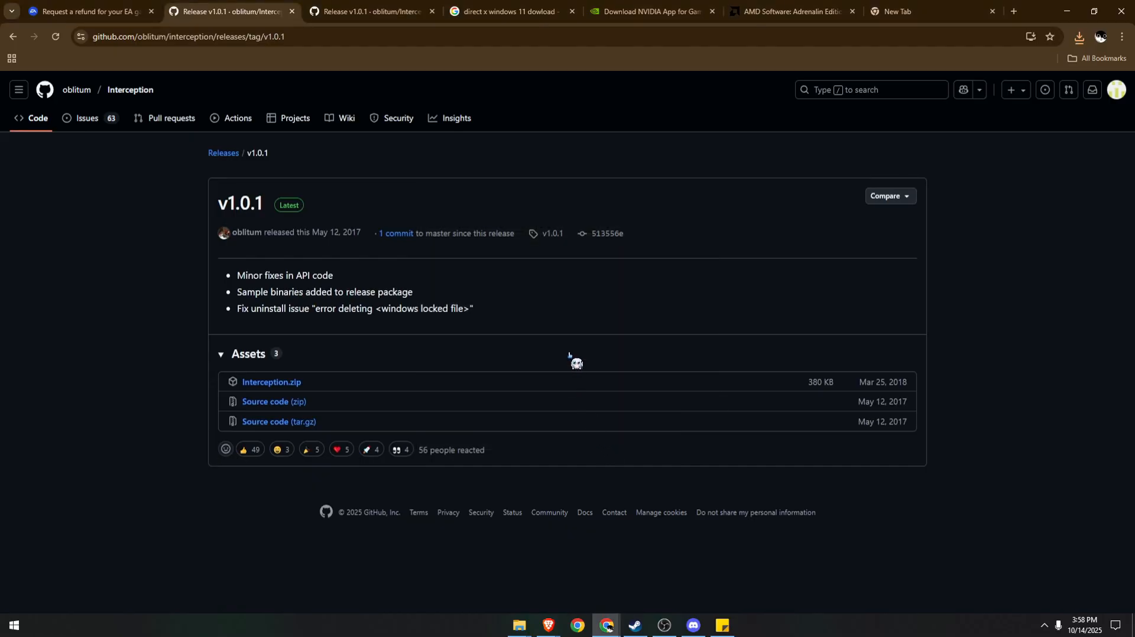
click(517, 630)
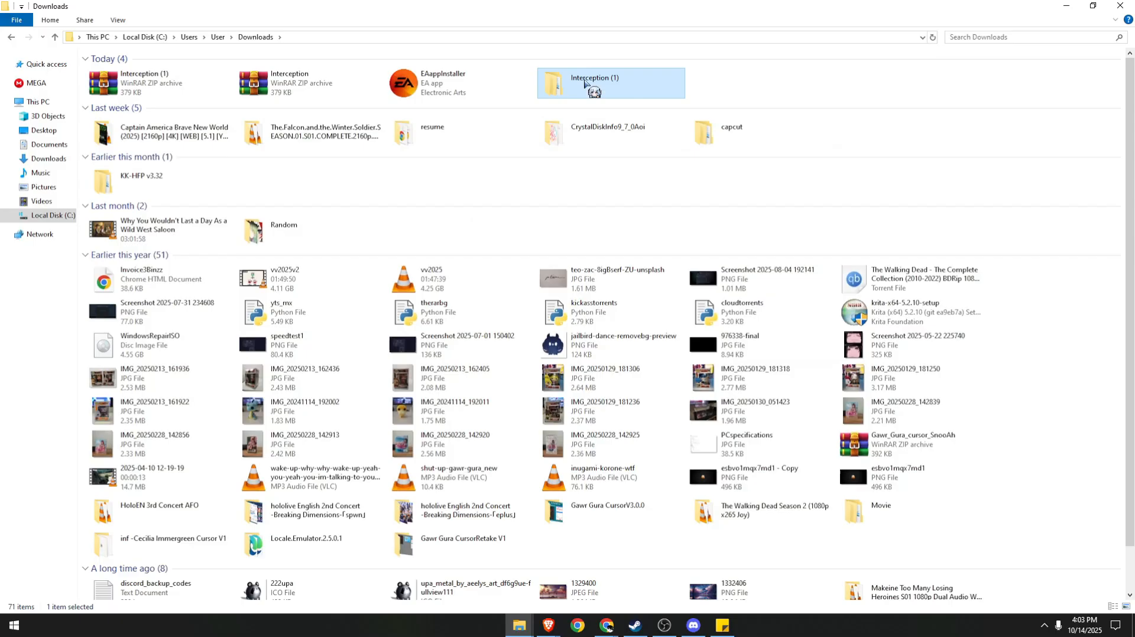
- Navigate into Interception (1) \ Interception \ command line installer holding install-interception
double_click(593, 83)
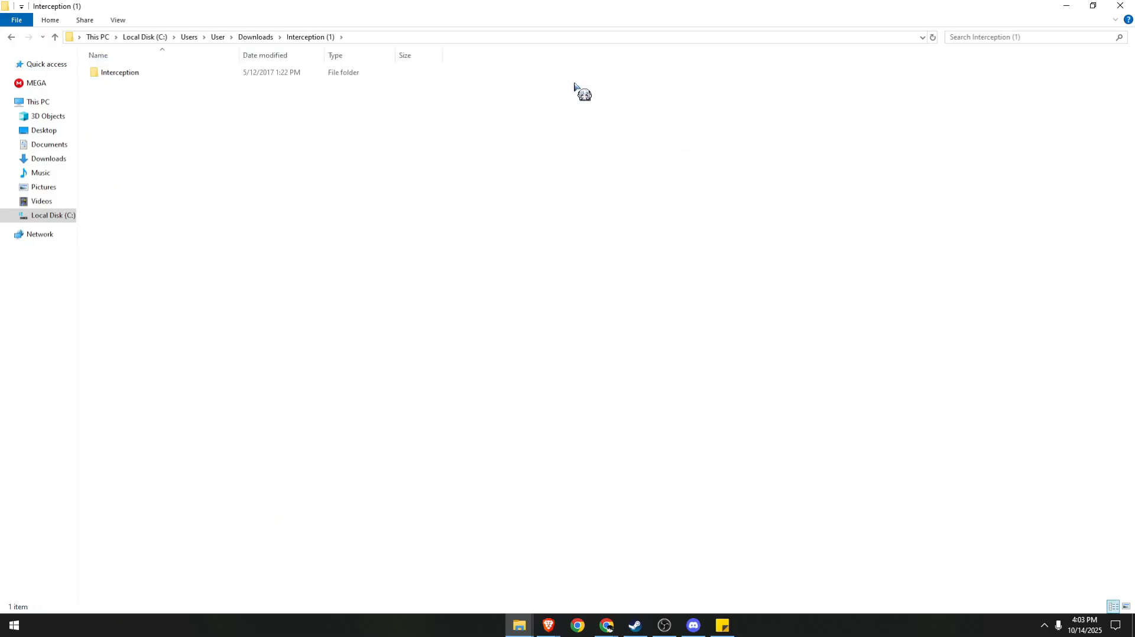
double_click(119, 72)
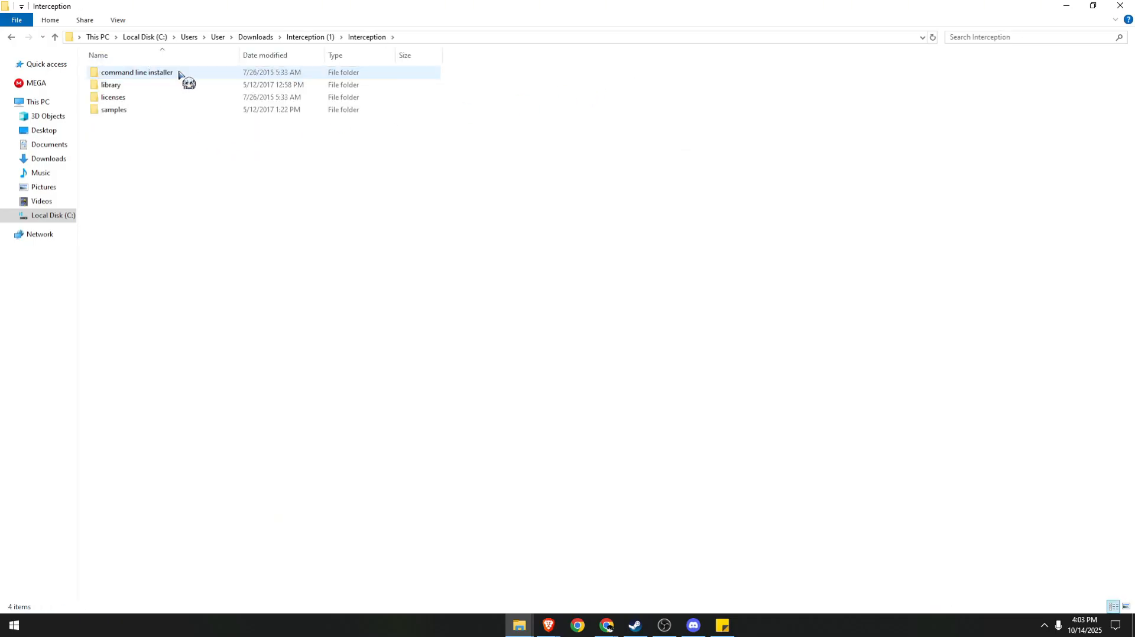
click(135, 72)
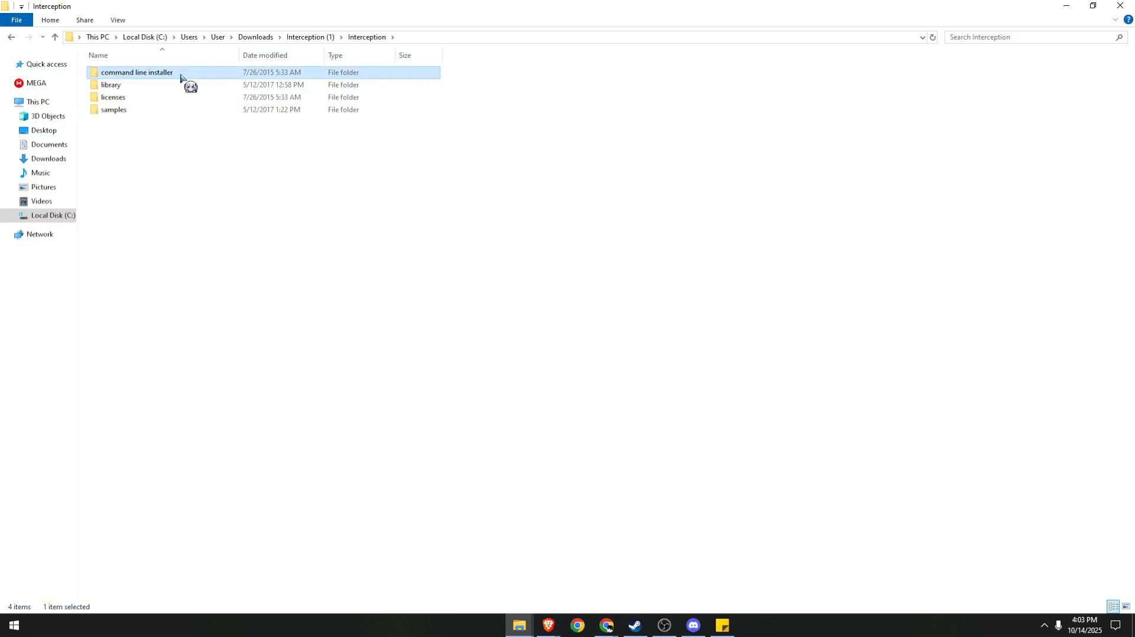
double_click(135, 72)
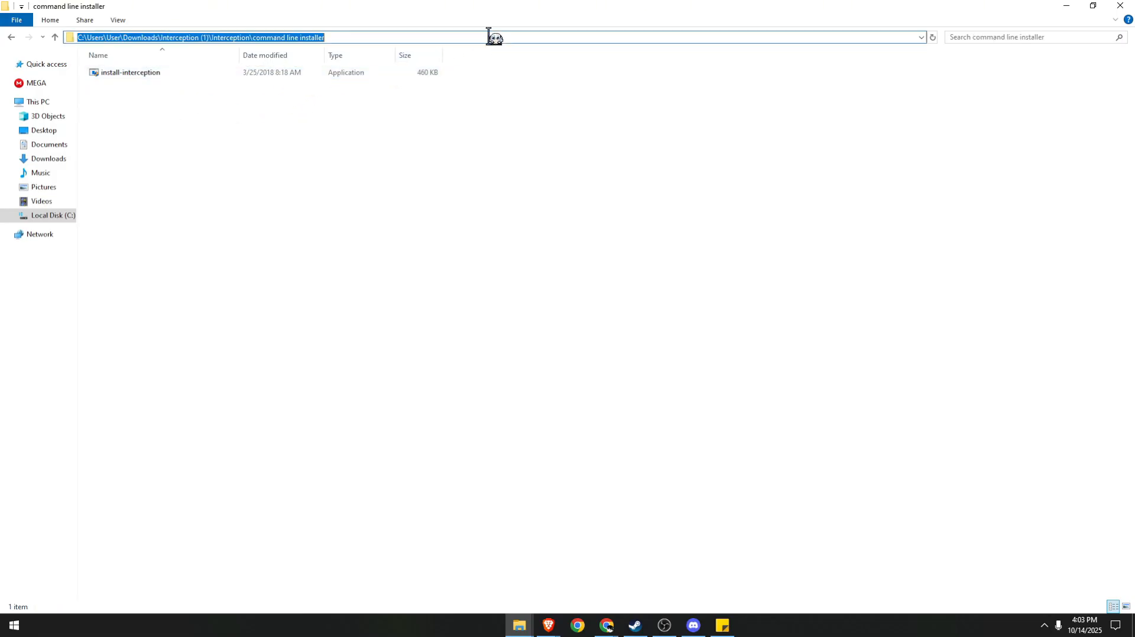
mouse_move(836, 123)
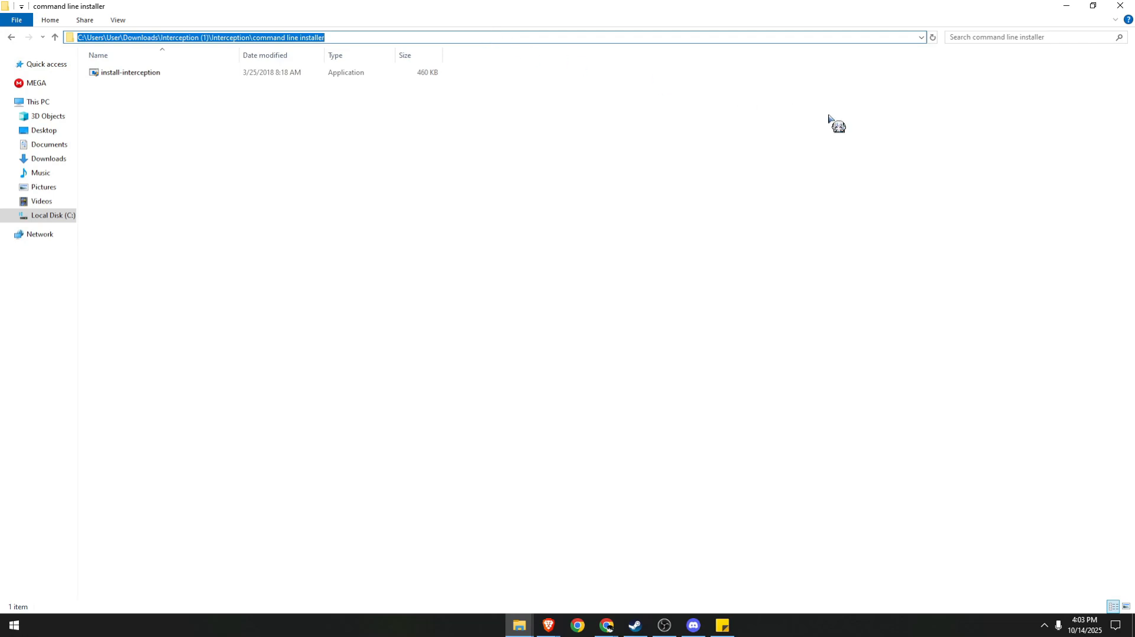
mouse_move(900, 123)
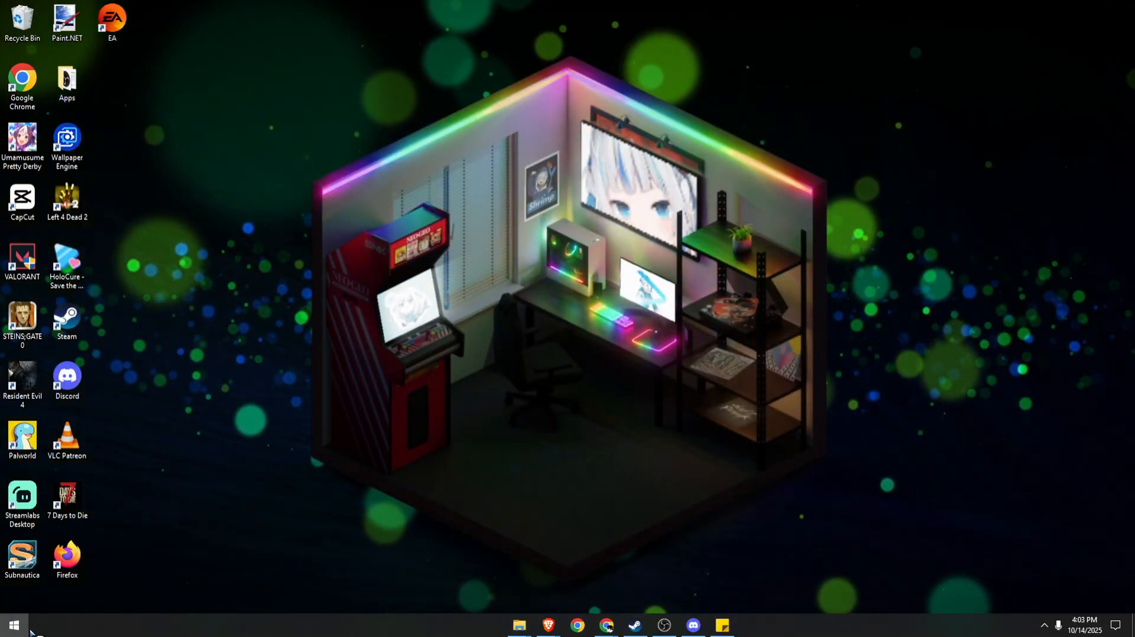
- Launch Command Prompt as administrator from a Start search for 'cmd'
text(cmd)
text(cd)
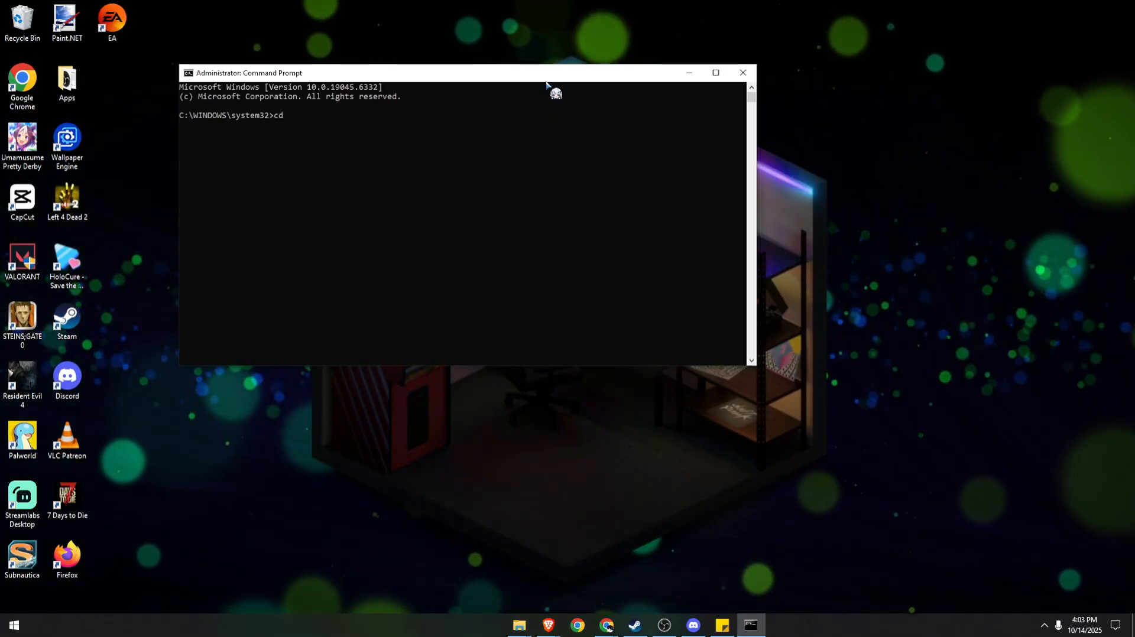
- Change into the command line installer folder, list its files, run install-interception.exe /uninstall, and close the console
text(C:\Users\User\Downloads\Interception (1)\Interception\command line installer)
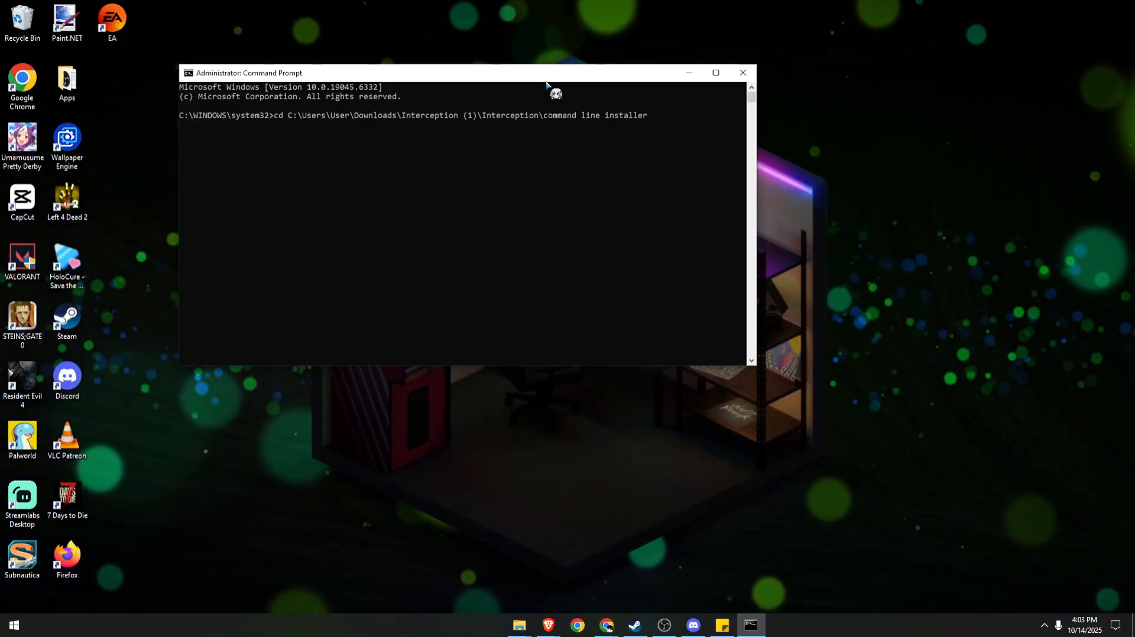
key(Return)
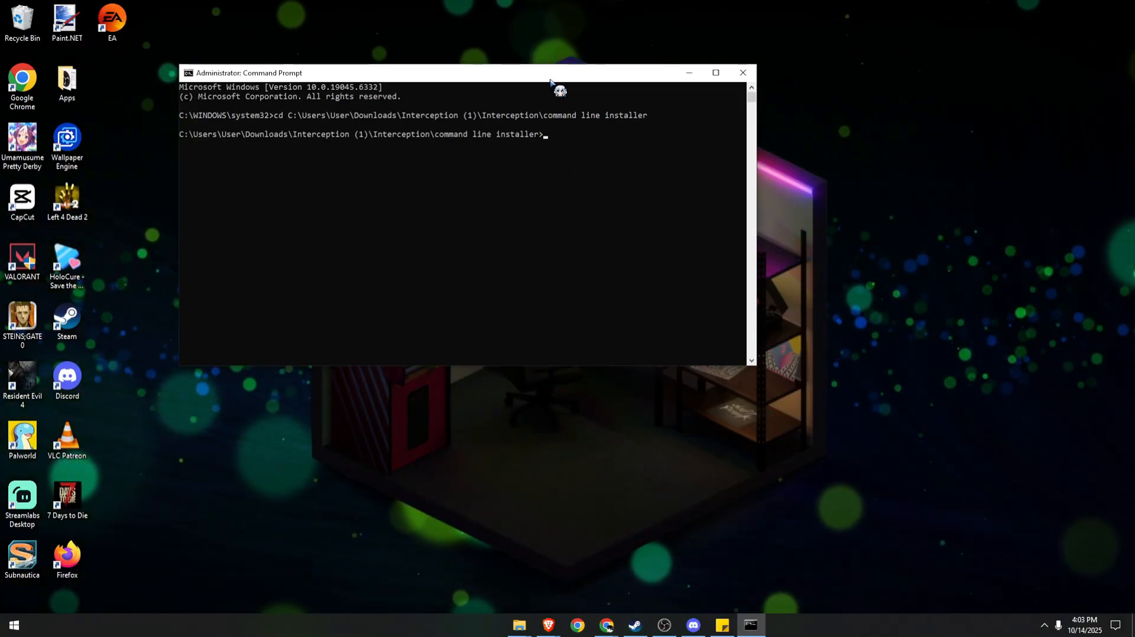
text(dir)
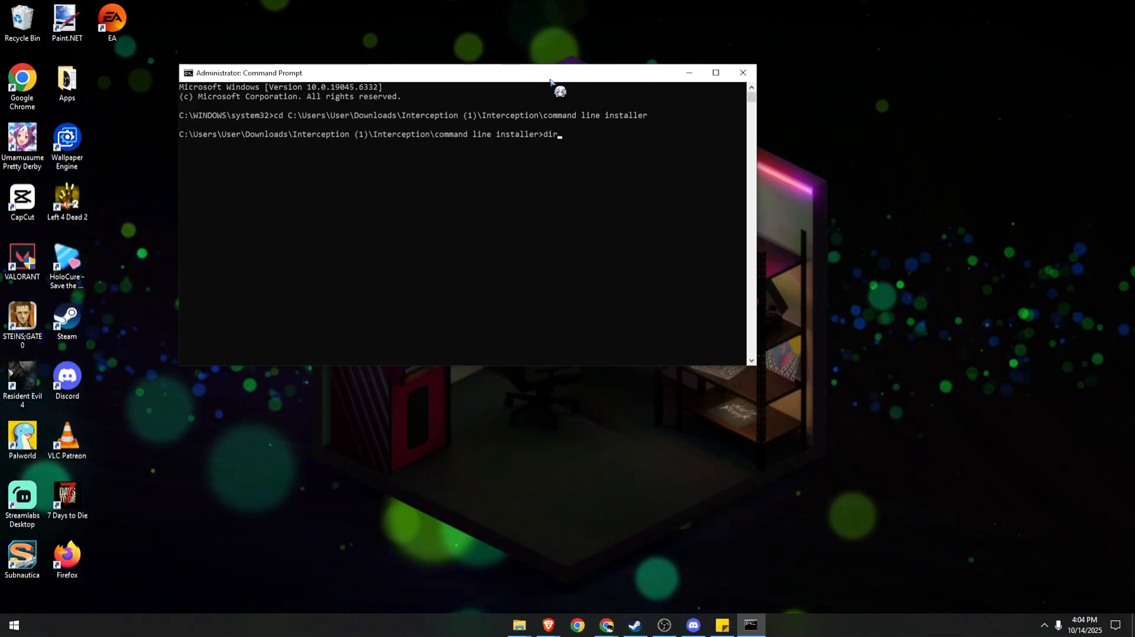
key(Return)
text(install-interception.exe /uninstall)
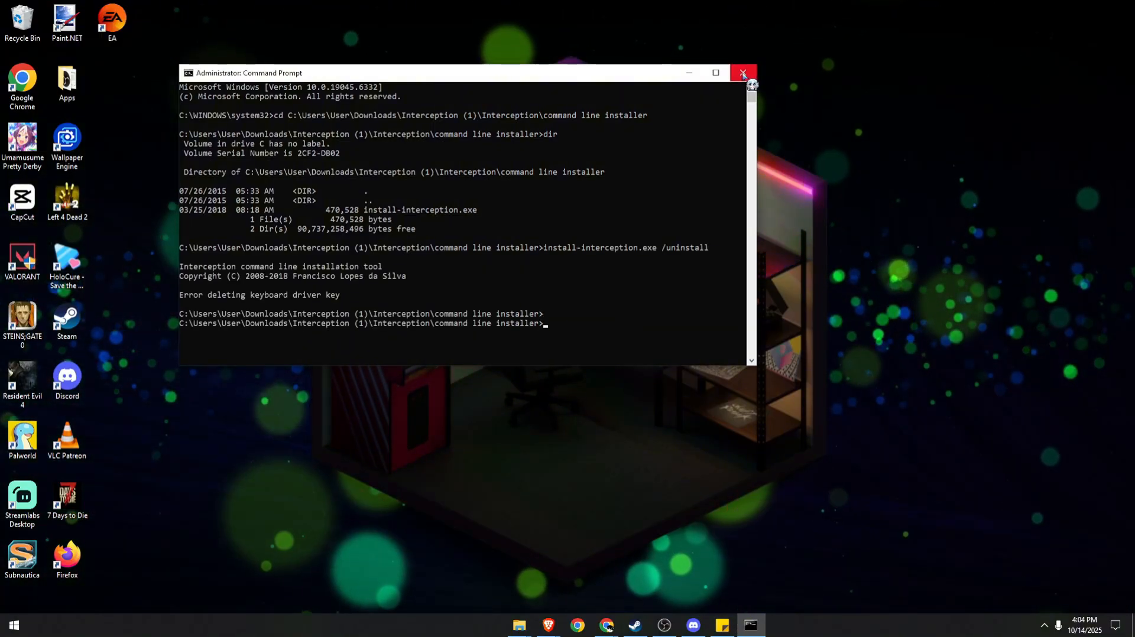
click(13, 624)
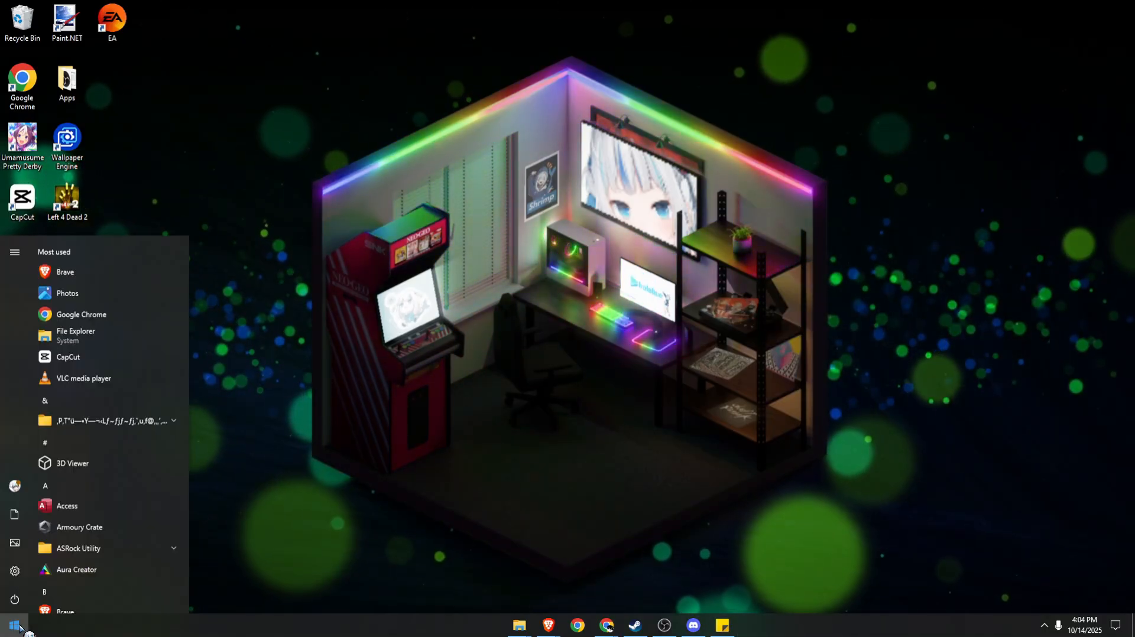